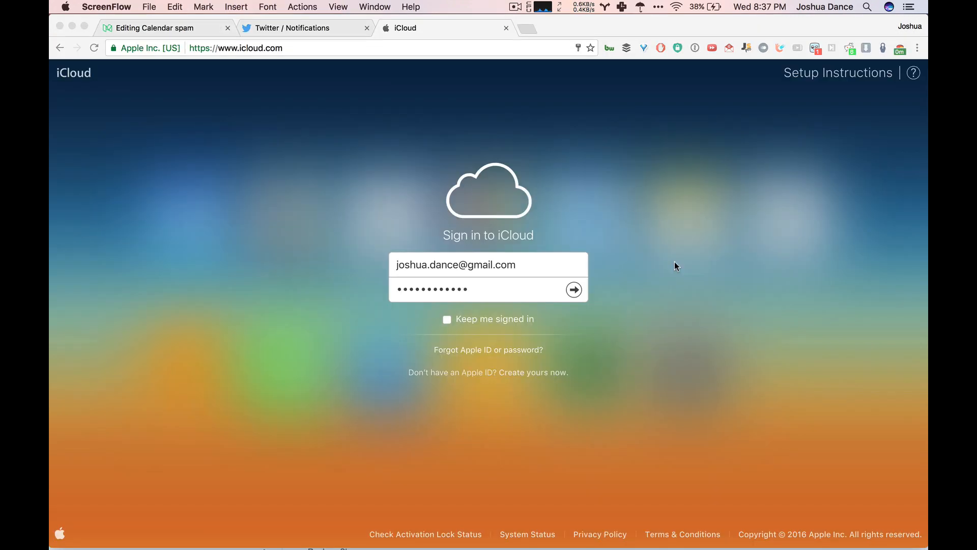
mouse_move(665, 280)
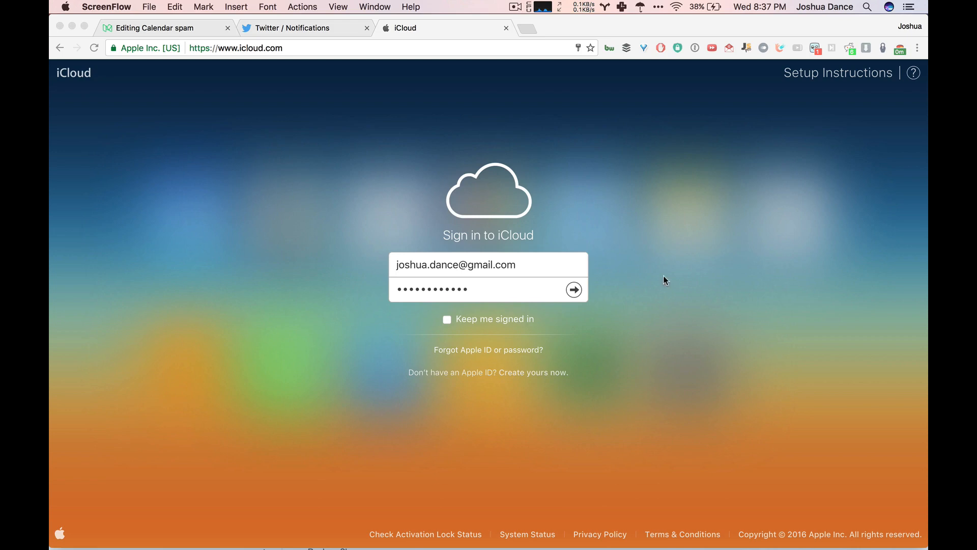
Step: Sign in to iCloud and go to Calendar, showing the week of Nov 27 – Dec 3, 2016
left_click(488, 288)
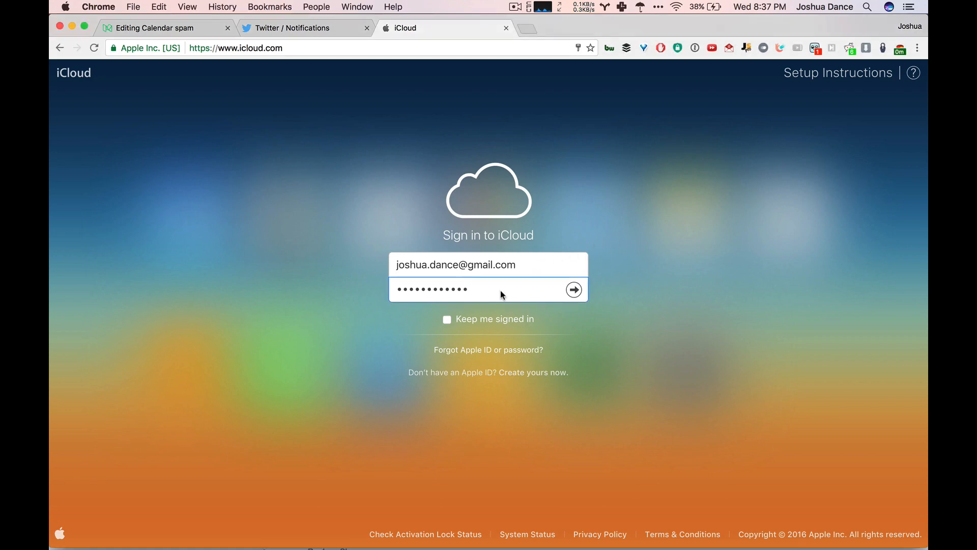
left_click(572, 290)
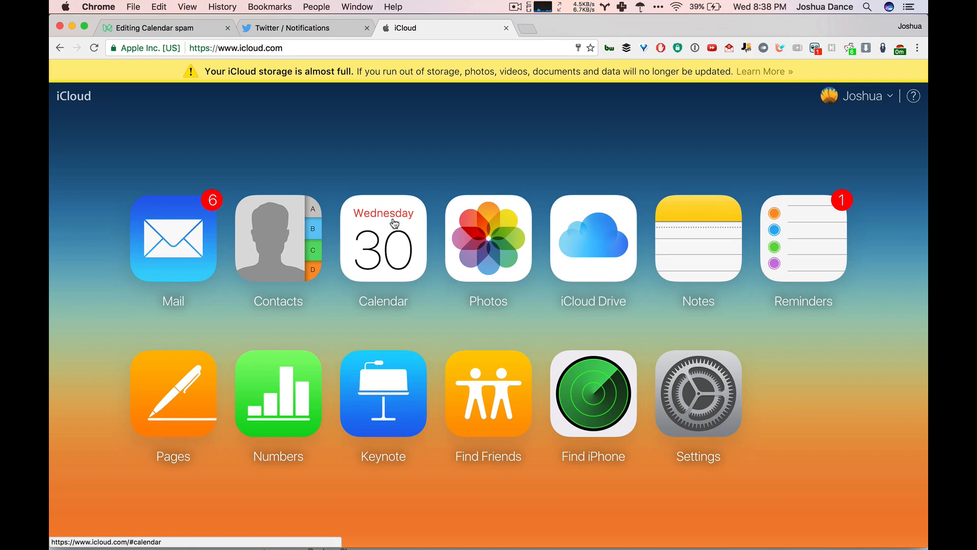
left_click(383, 239)
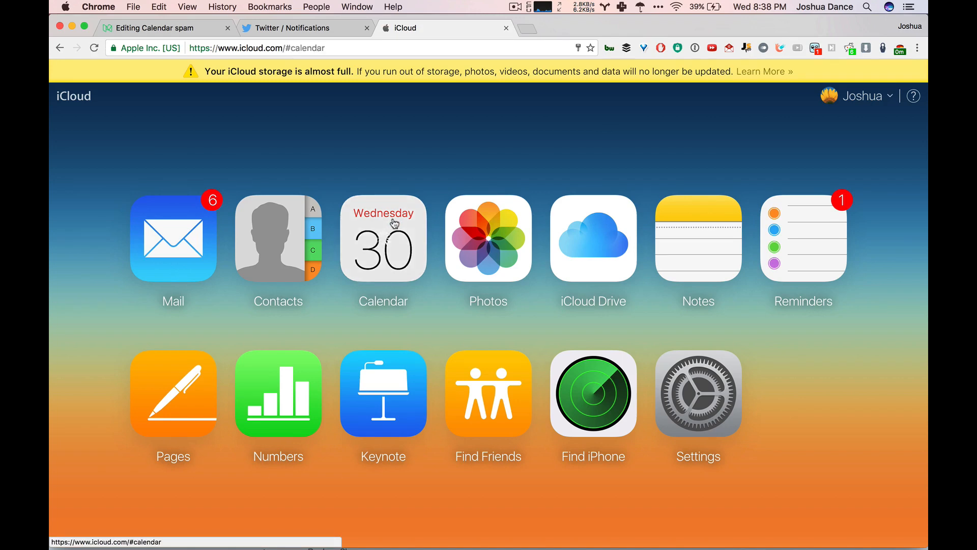
left_click(382, 238)
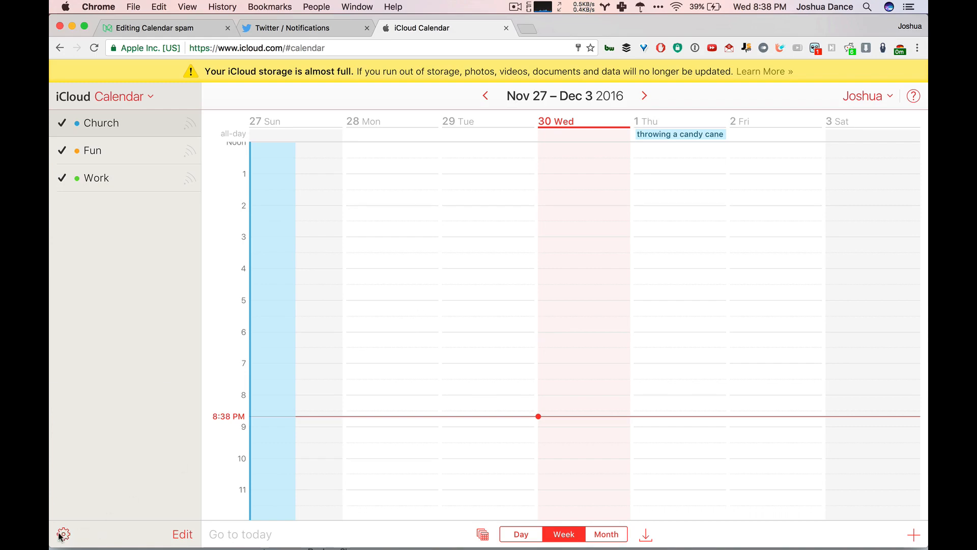
Step: In Preferences > Advanced, set invitations to arrive by Email instead of in-app notifications and save
left_click(64, 534)
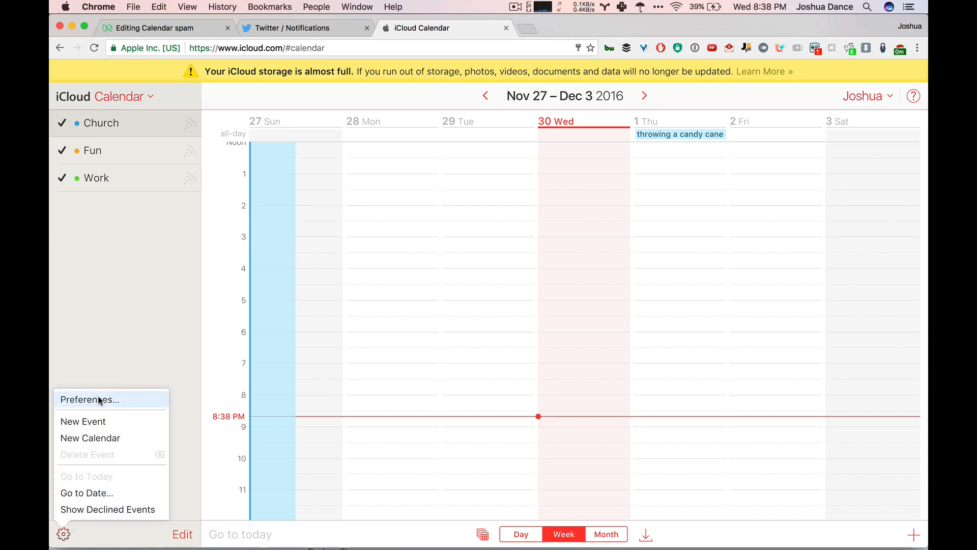
left_click(89, 399)
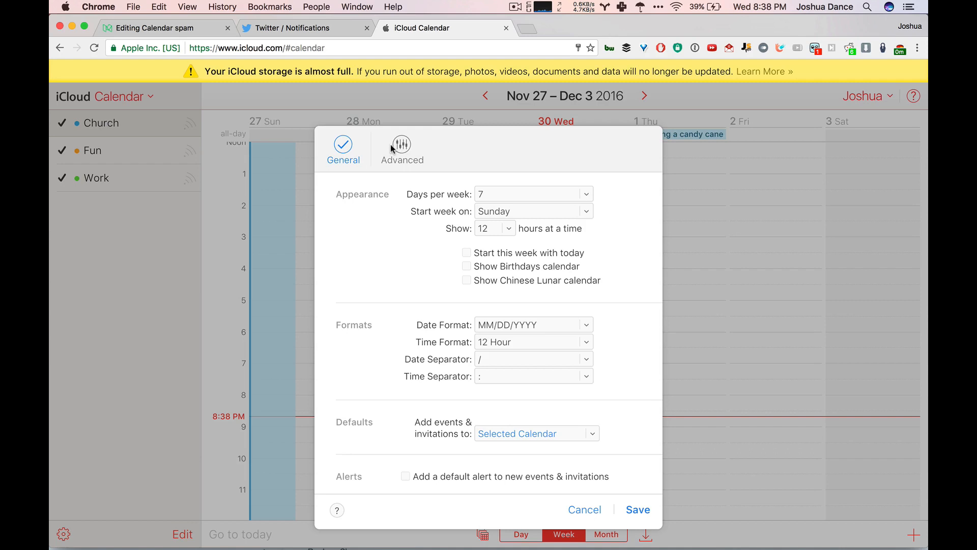
left_click(402, 146)
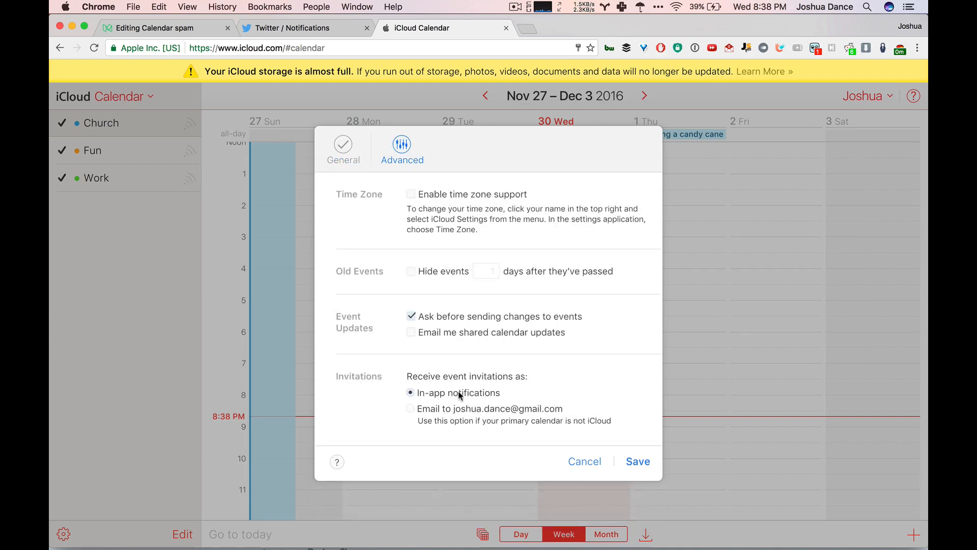
left_click(410, 408)
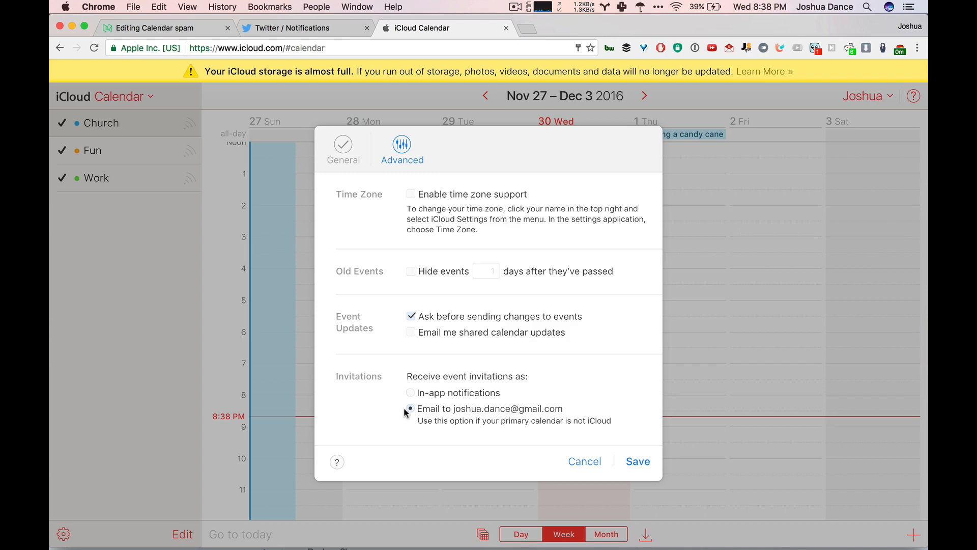
left_click(410, 409)
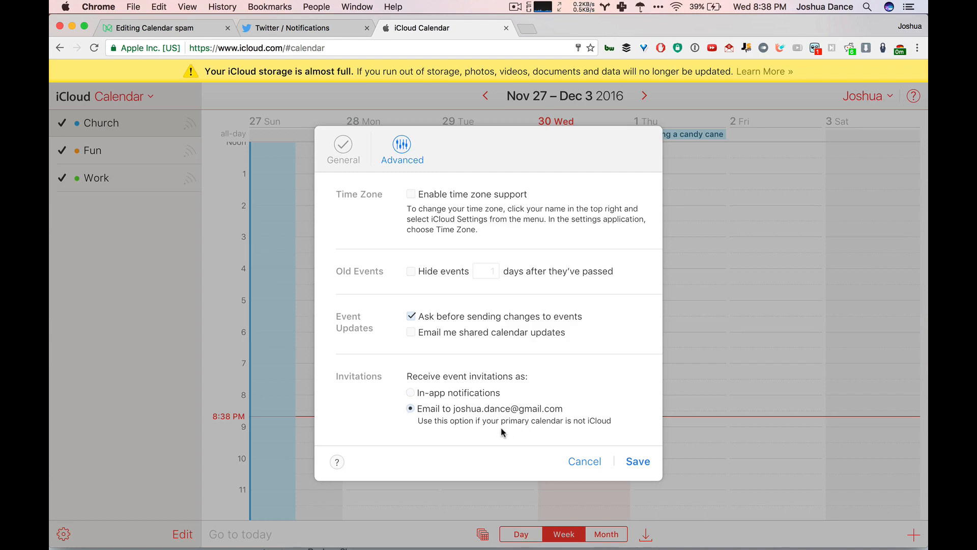
mouse_move(480, 434)
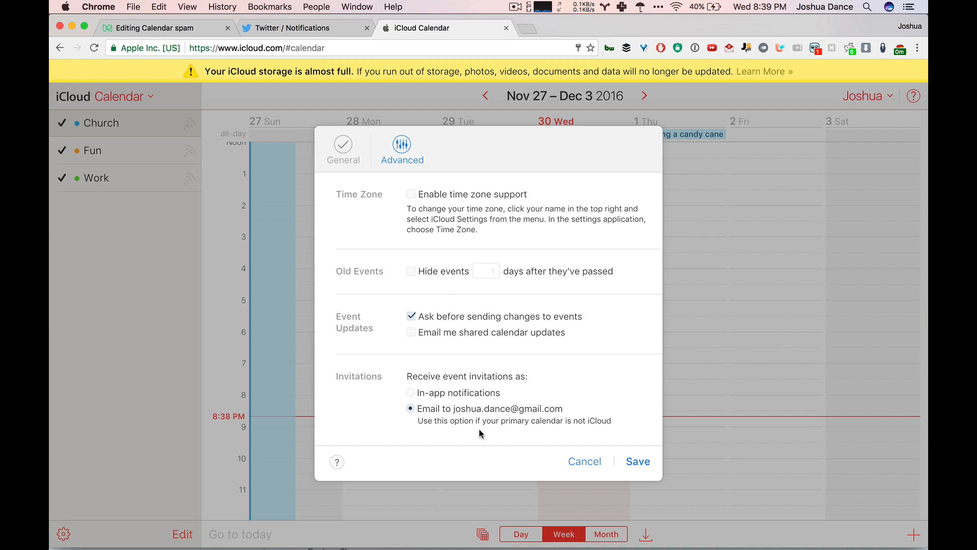
mouse_move(630, 460)
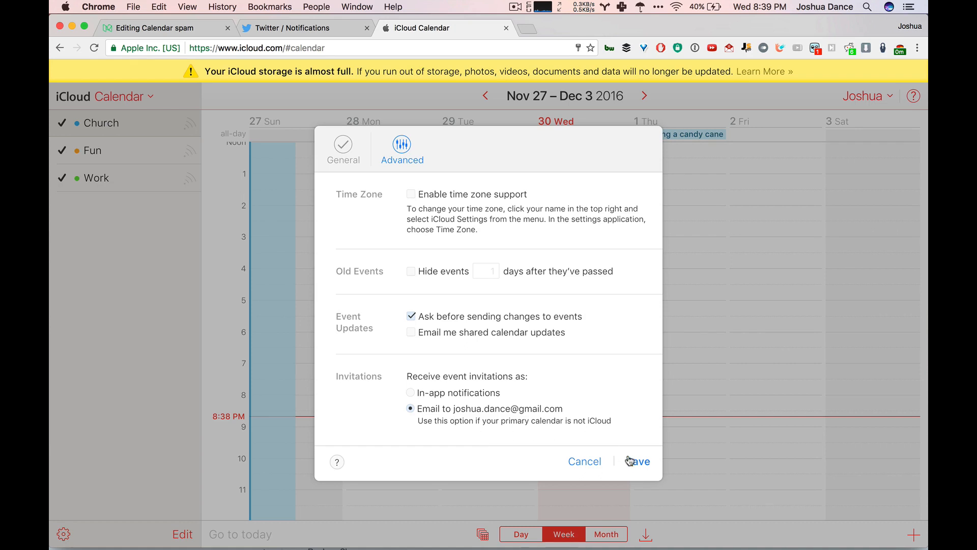
left_click(641, 461)
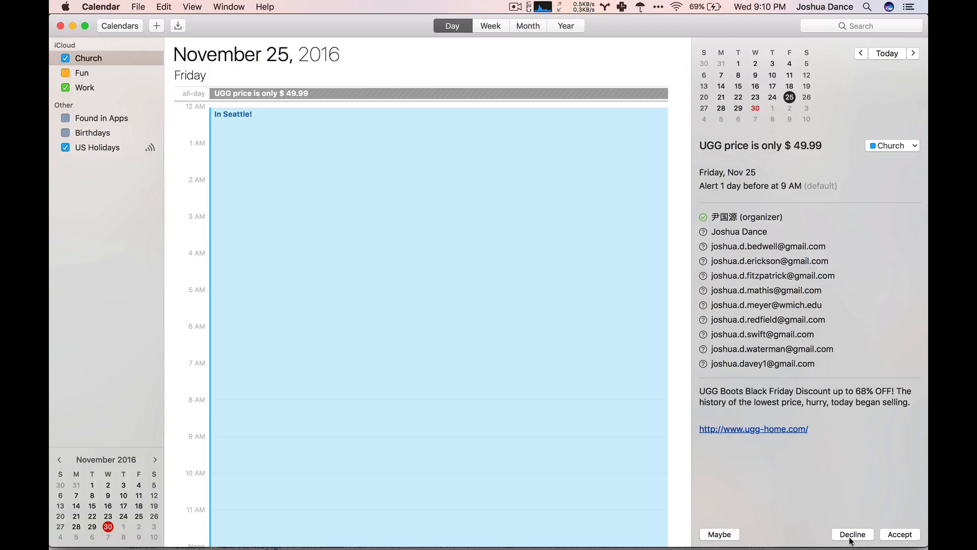
Step: Create a new iCloud calendar named 'Spam' in the macOS Calendar sidebar
left_click(81, 73)
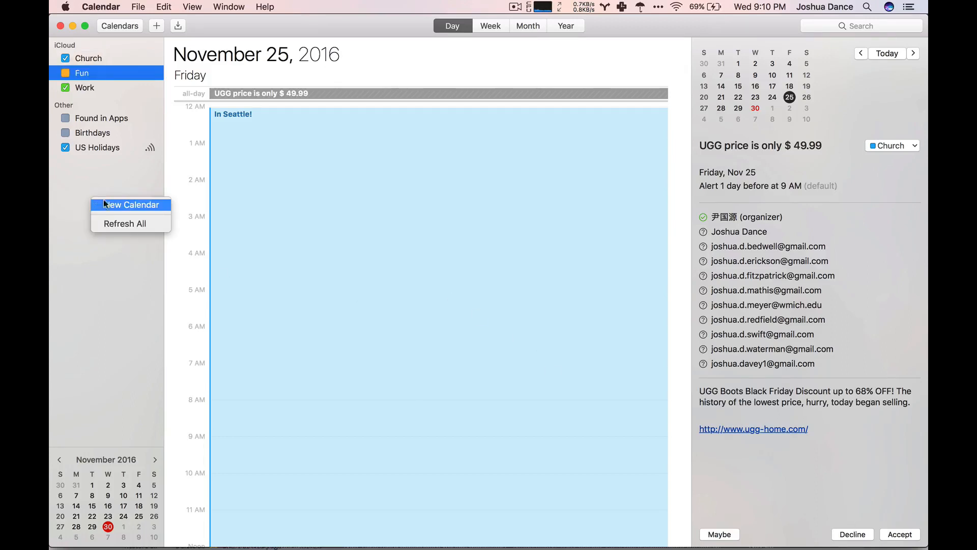
mouse_move(62, 186)
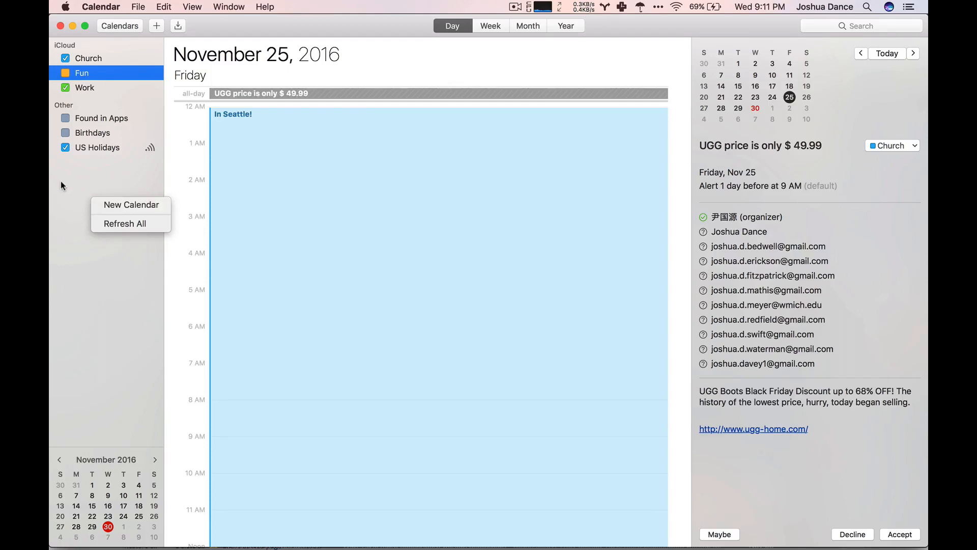
left_click(137, 7)
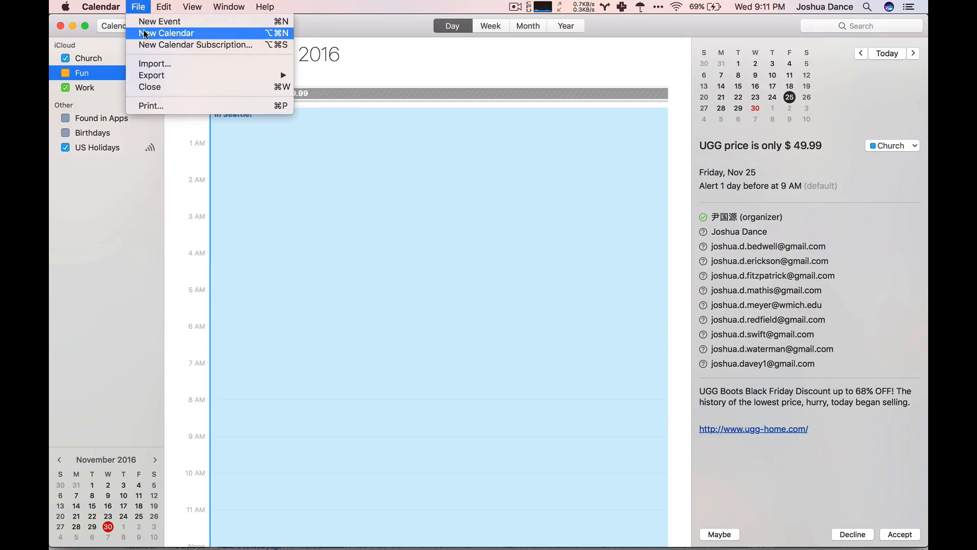
left_click(166, 33)
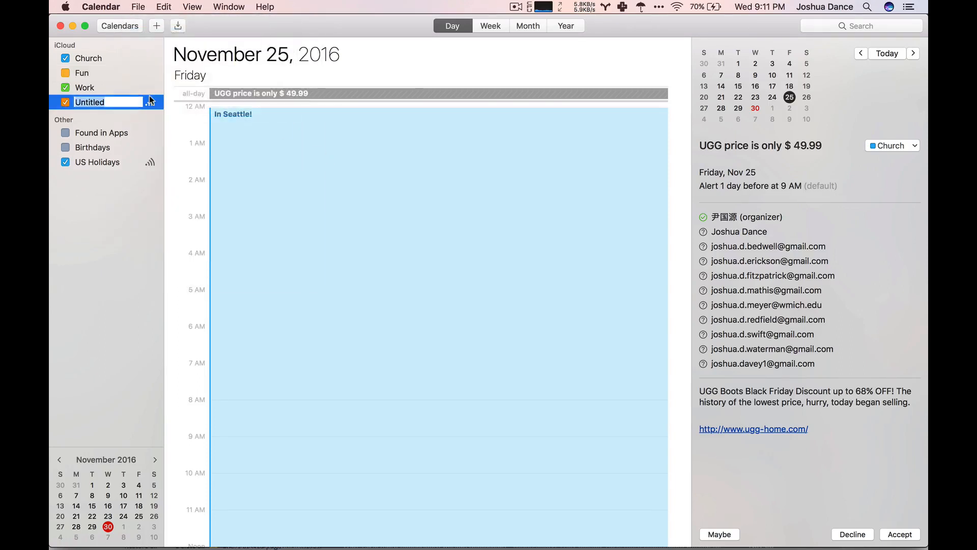
type("Spam")
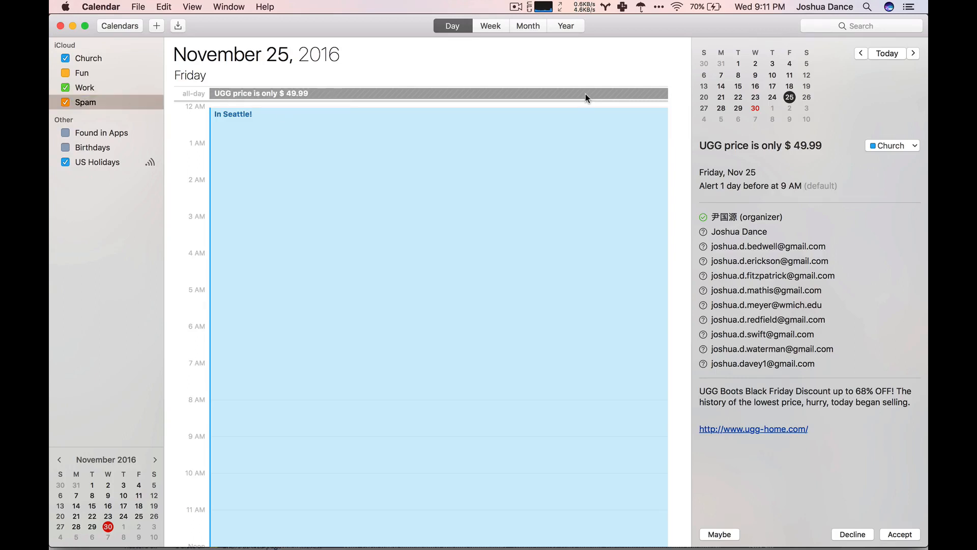
Step: Move the UGG price invitation into the Spam calendar, then delete that calendar with its events
left_click(893, 145)
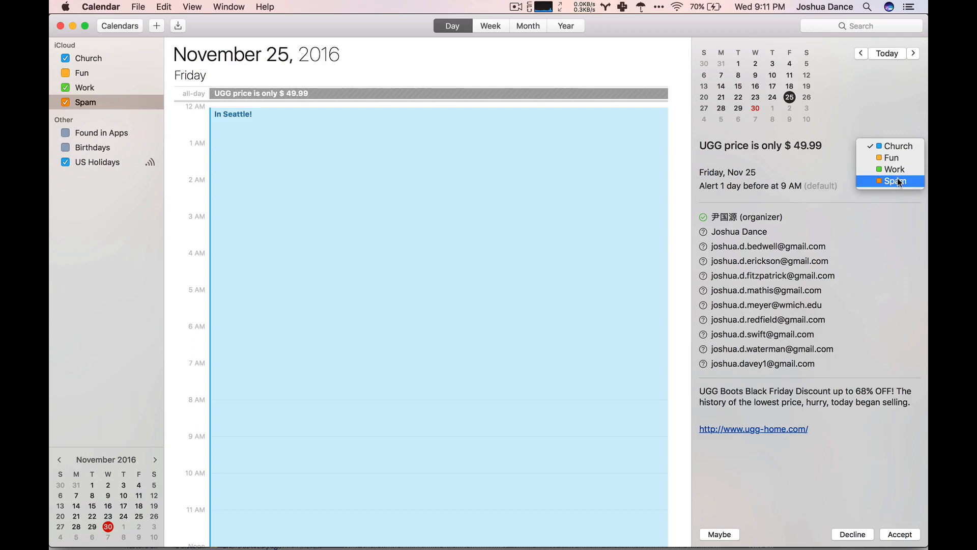
left_click(896, 182)
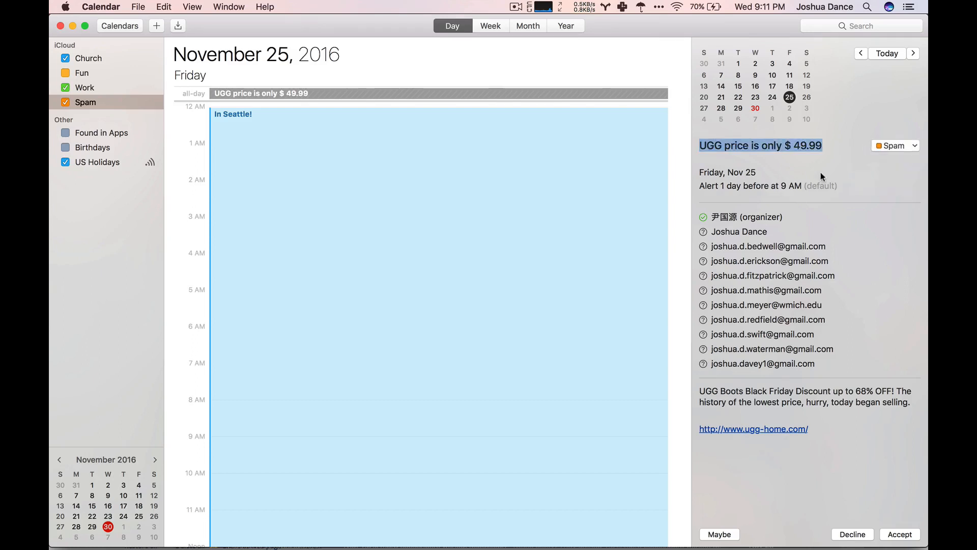
right_click(86, 101)
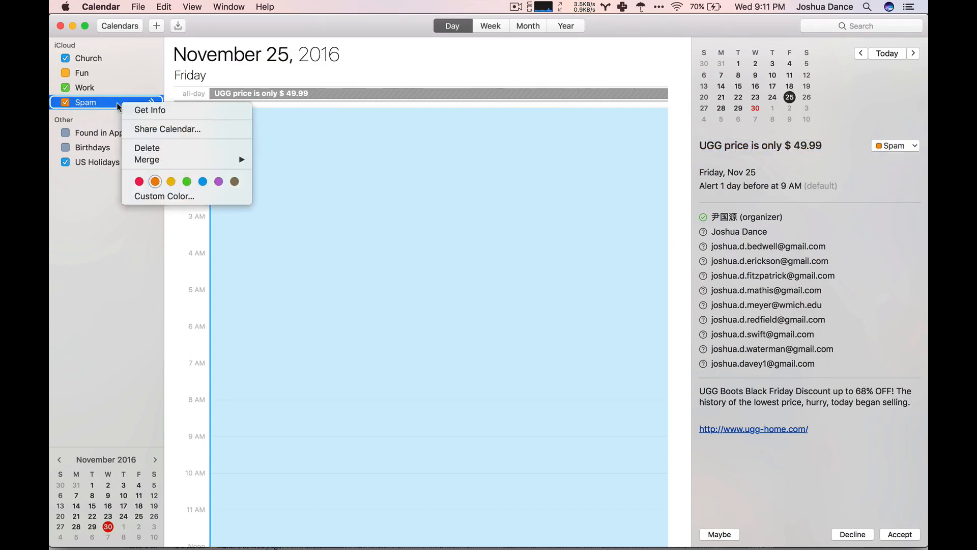
left_click(146, 147)
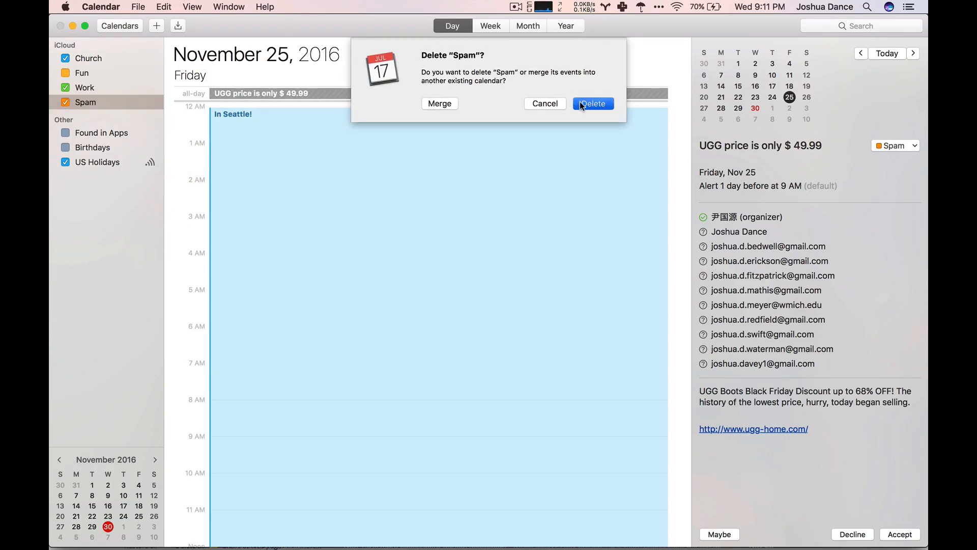
left_click(592, 104)
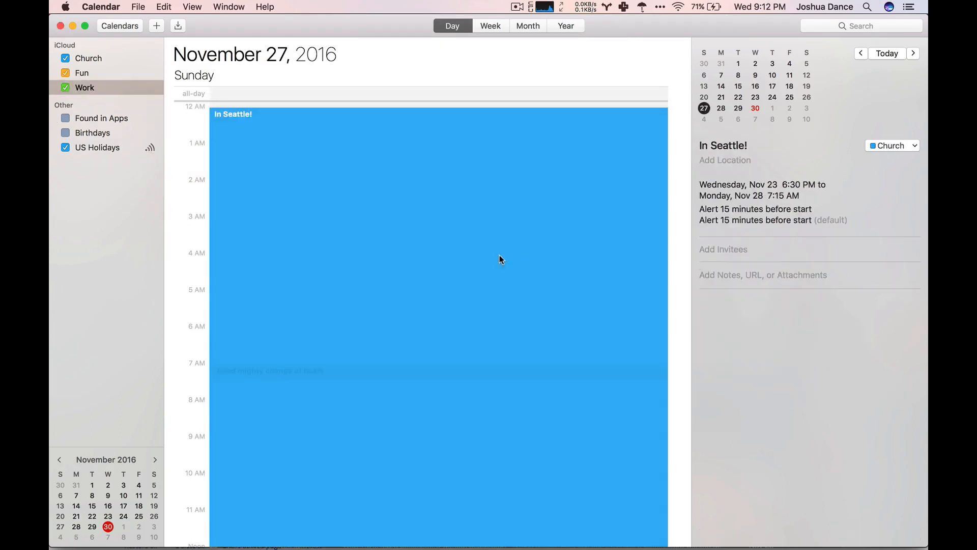
mouse_move(859, 58)
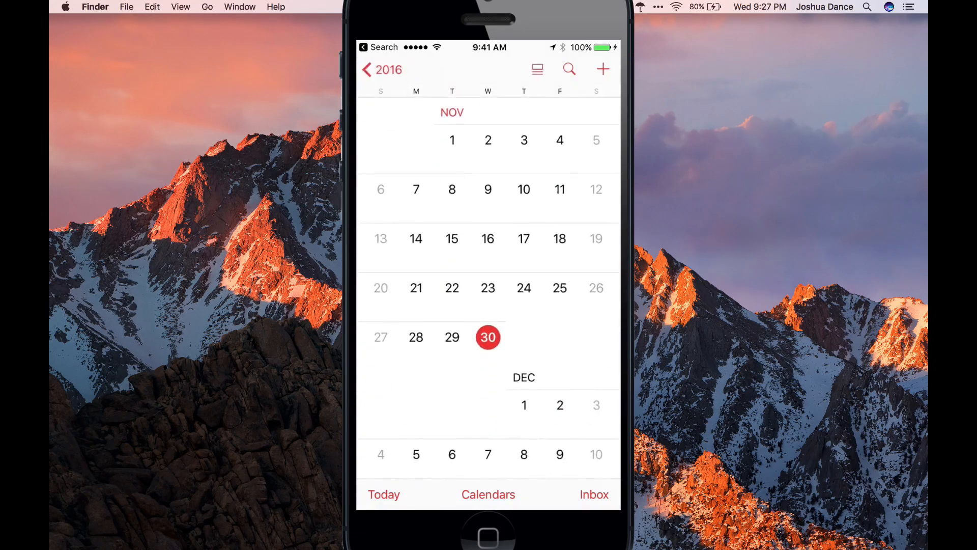
Step: On the iPhone, add a new calendar named 'Spam' and return to the Nov 25 events
left_click(488, 494)
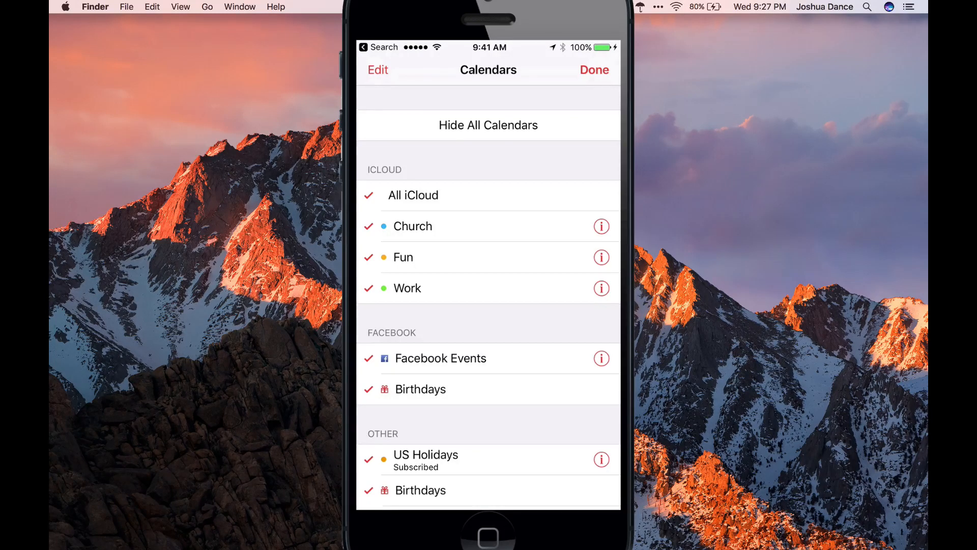
left_click(378, 69)
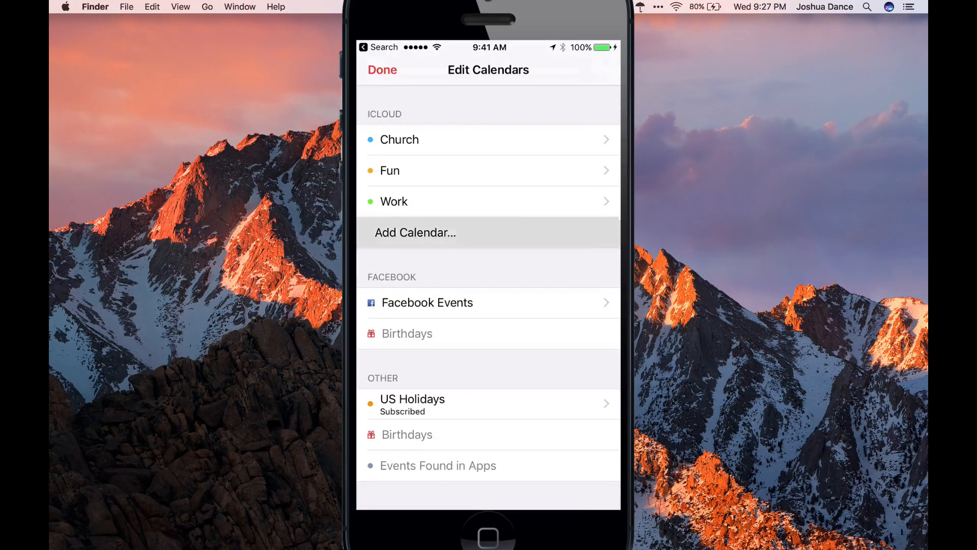
left_click(416, 233)
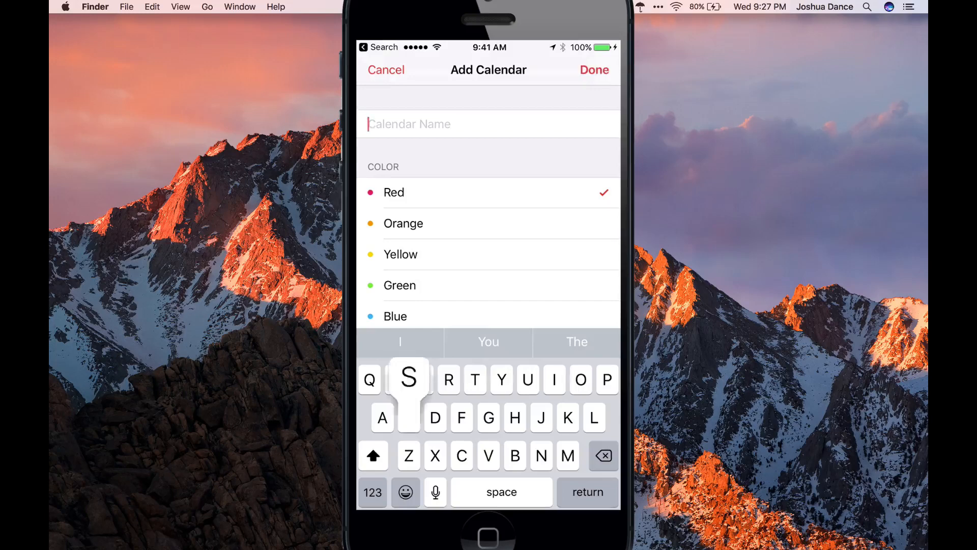
left_click(386, 70)
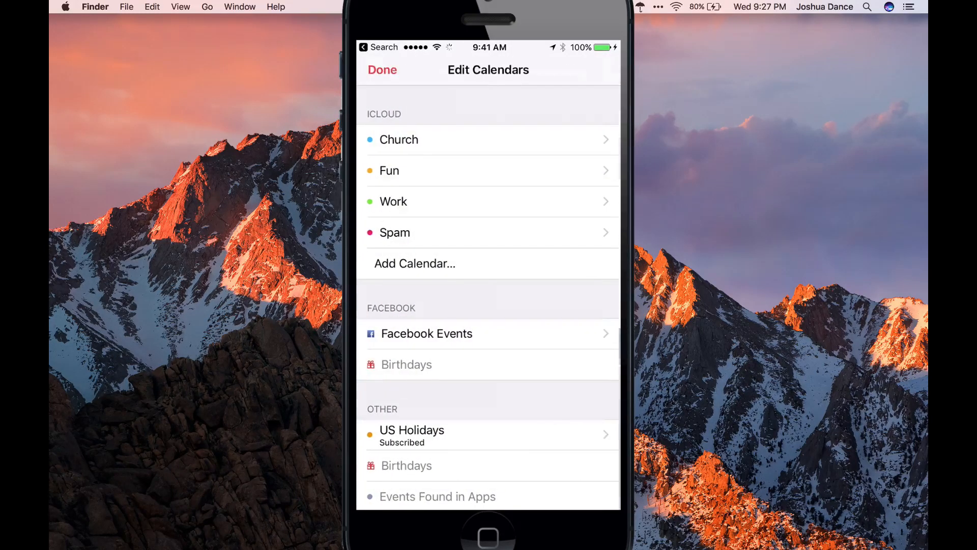
left_click(382, 70)
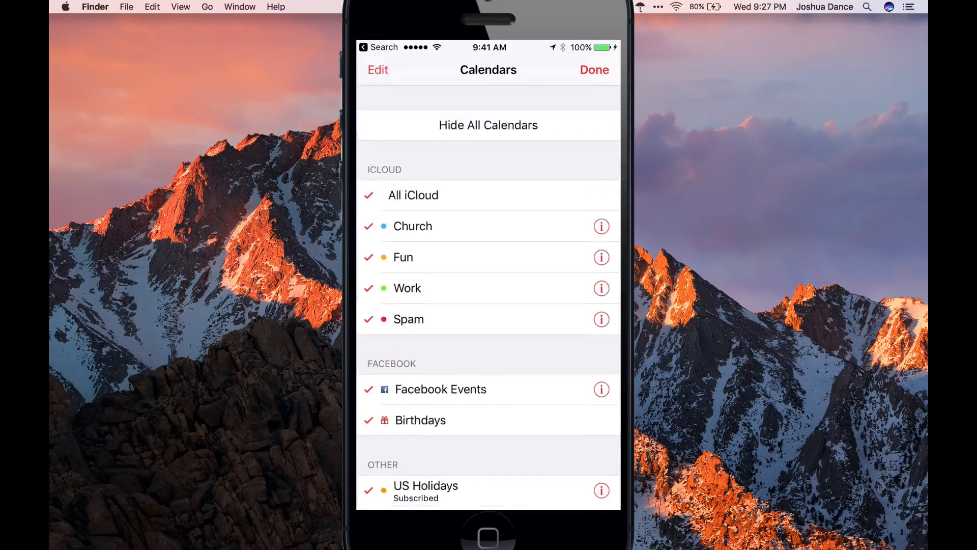
left_click(592, 69)
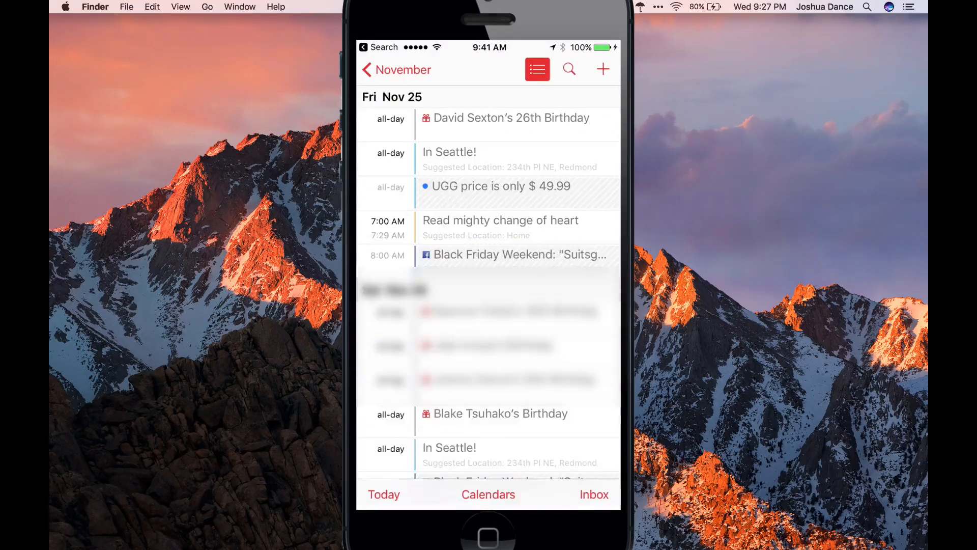
Step: Assign the UGG price event to the Spam calendar, then delete the Spam calendar
left_click(501, 186)
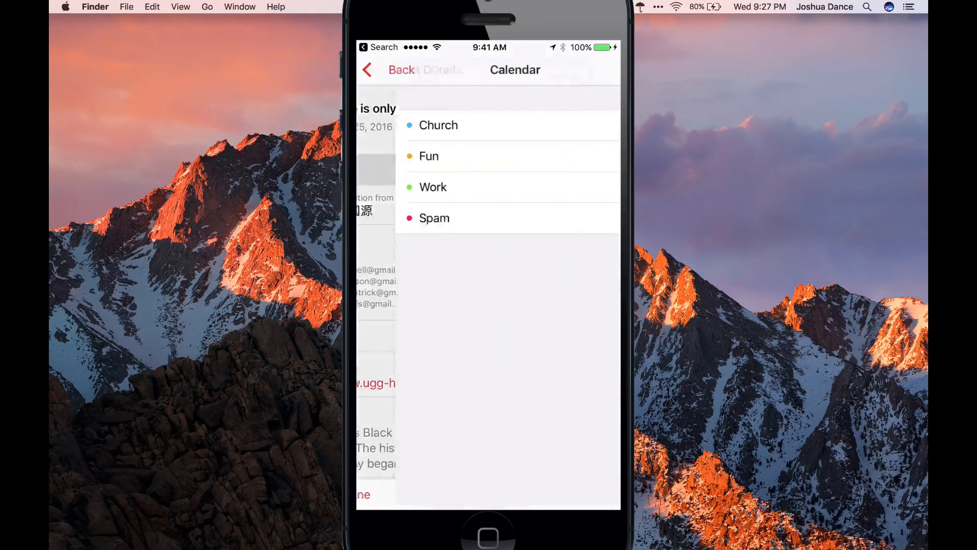
left_click(435, 217)
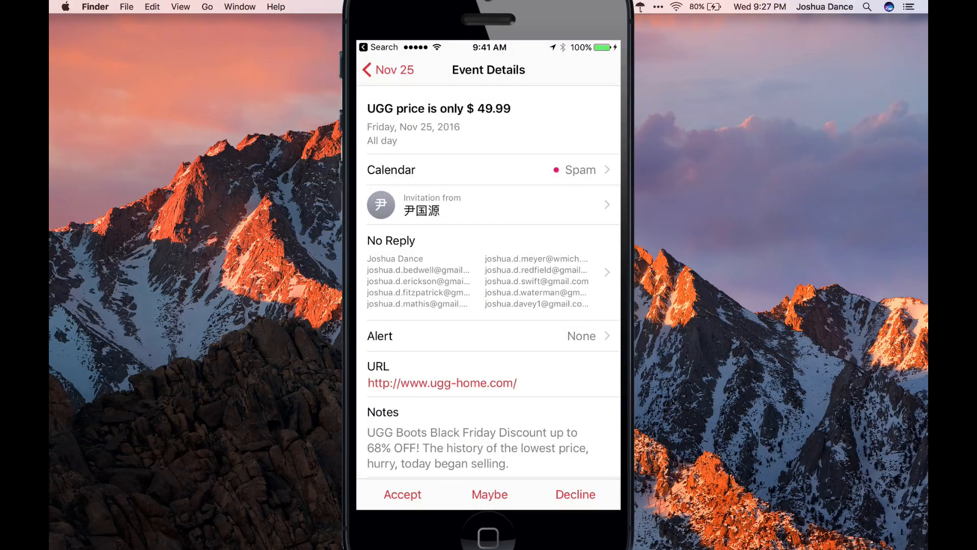
left_click(388, 69)
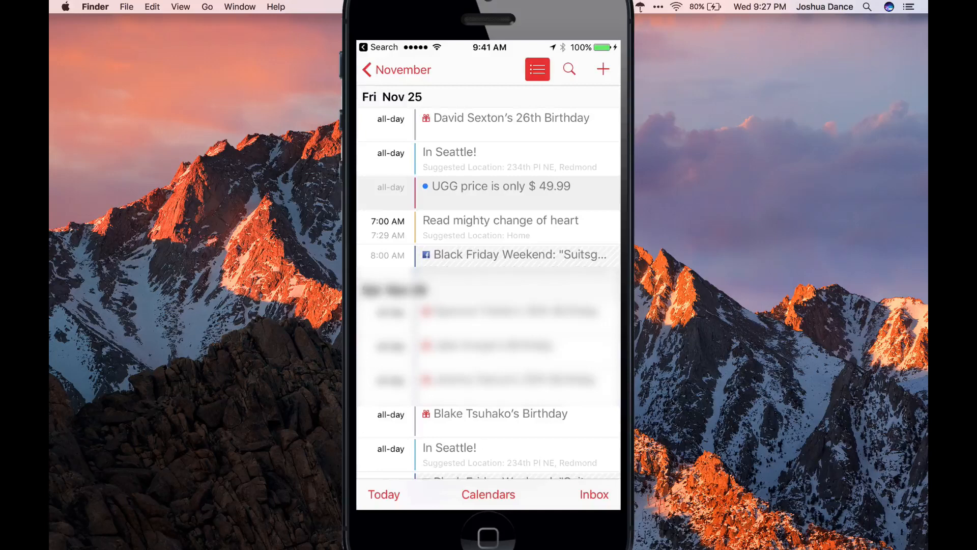
left_click(488, 495)
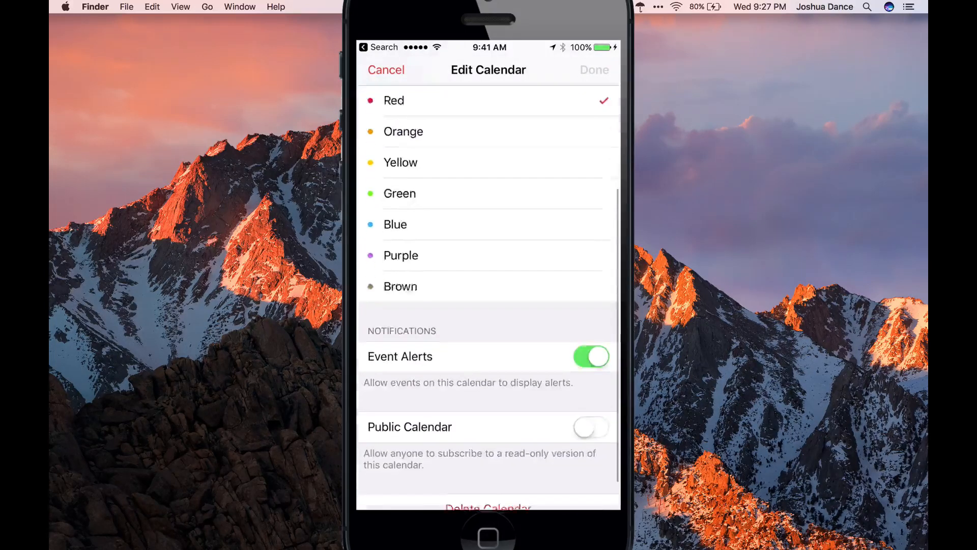
left_click(489, 508)
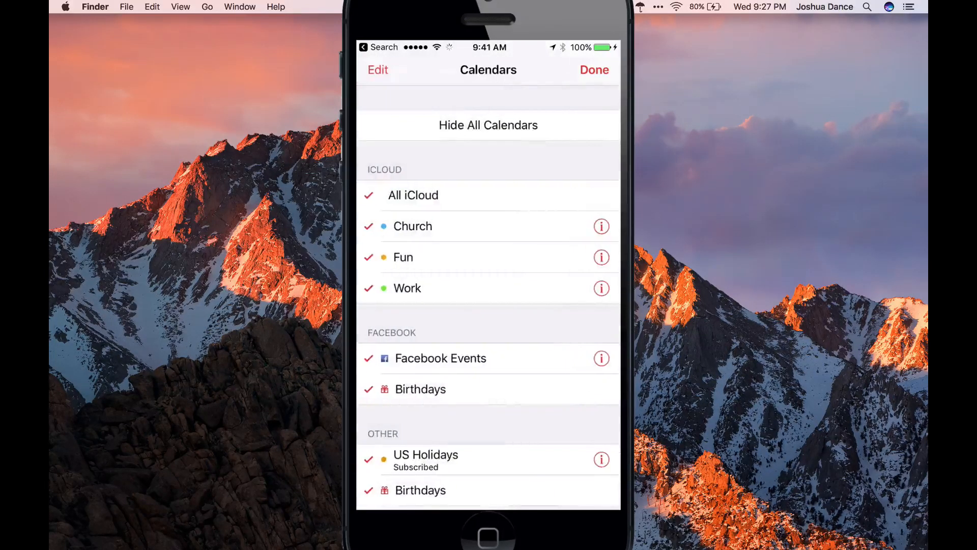
left_click(593, 69)
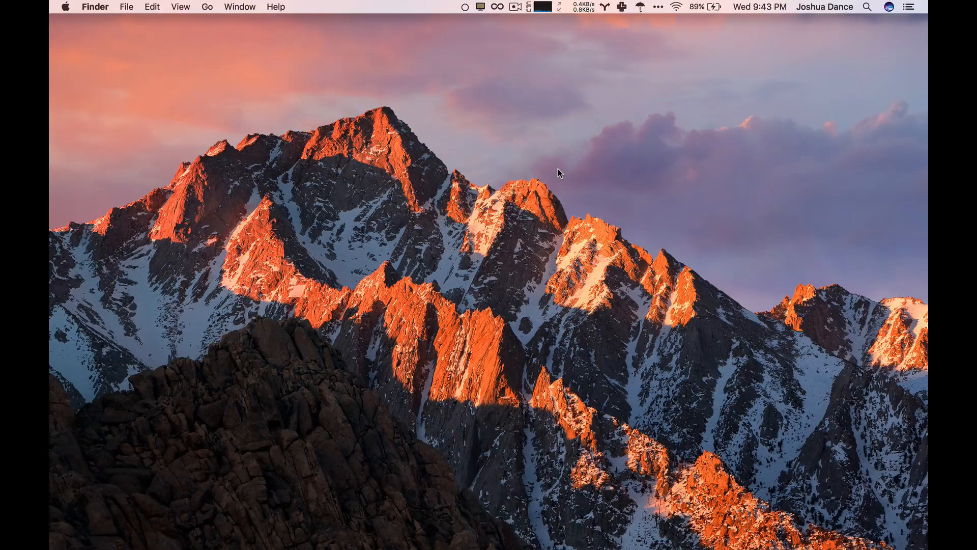
mouse_move(565, 195)
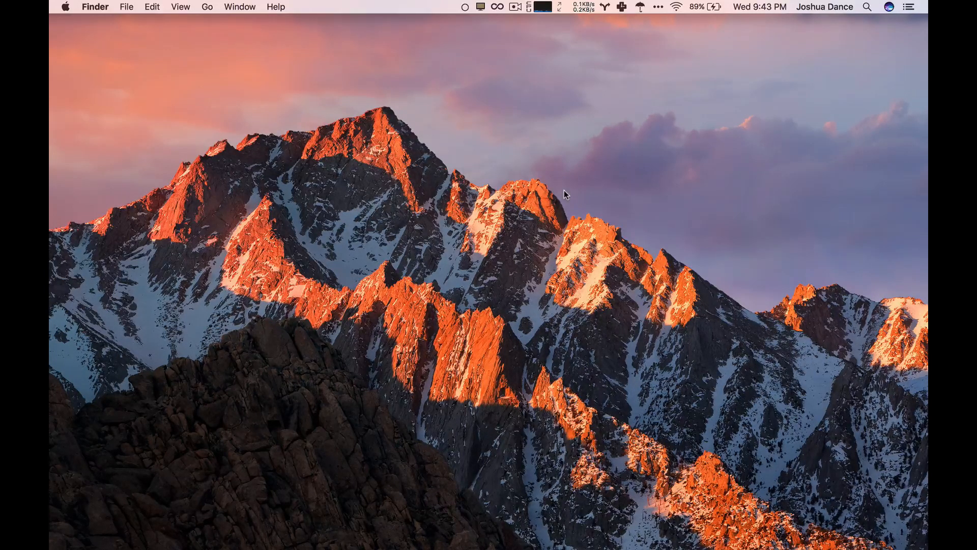
mouse_move(576, 144)
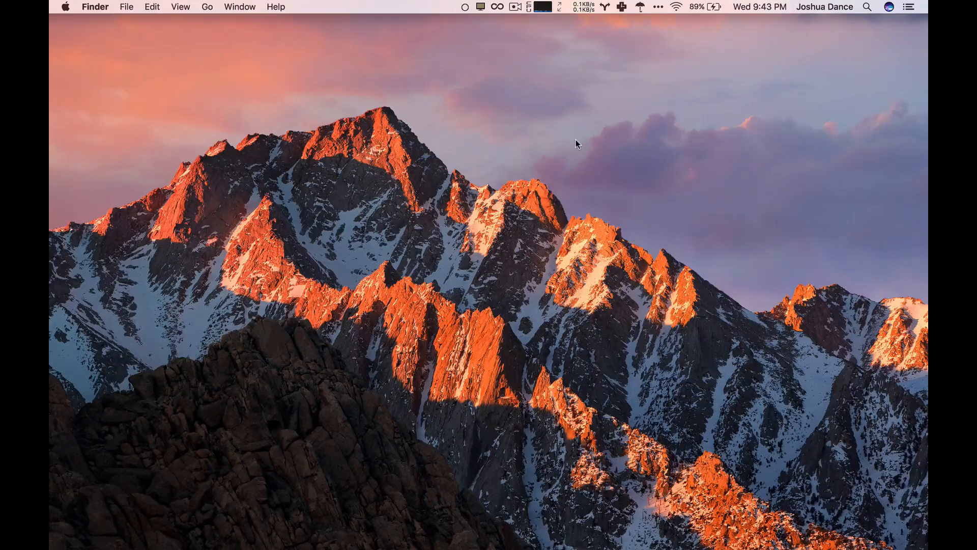
mouse_move(715, 94)
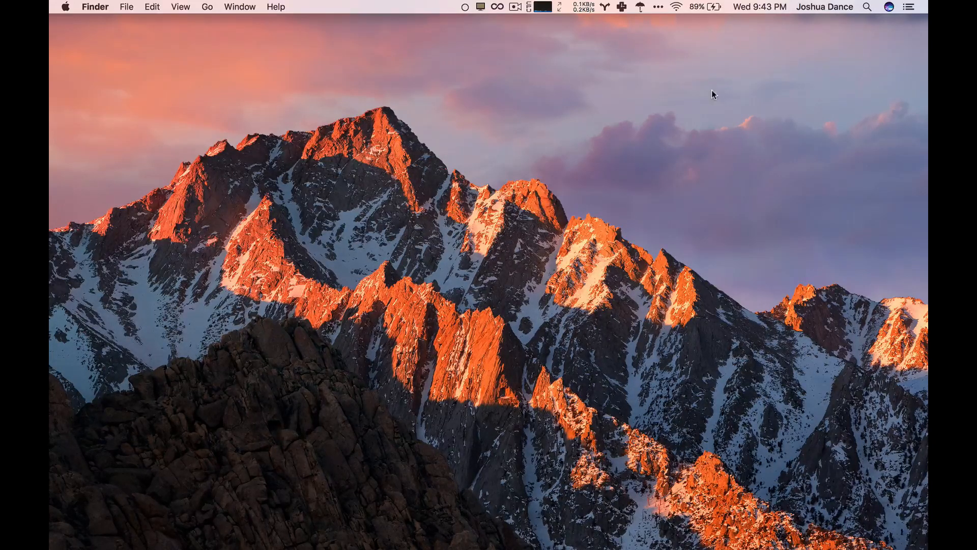